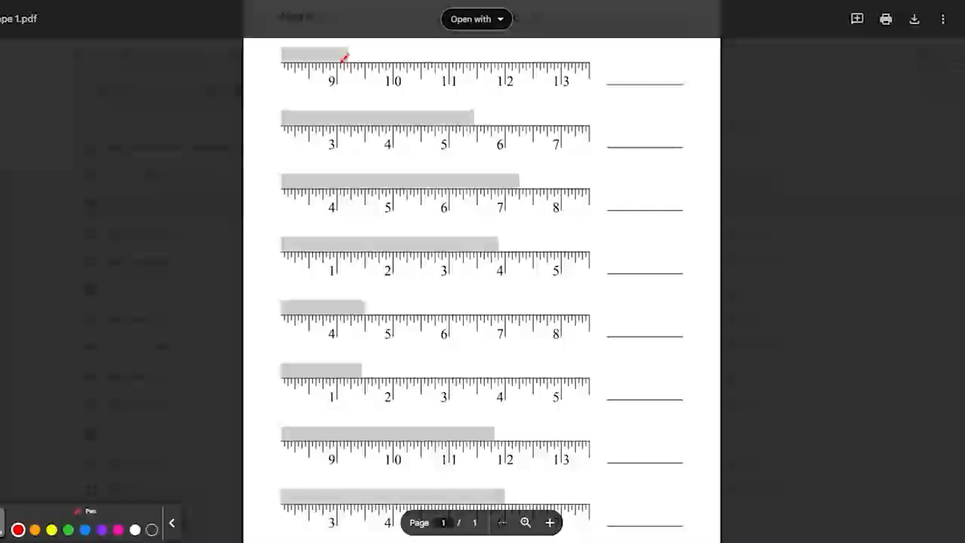
{"action": "mouse_move", "coordinate": [398, 59]}
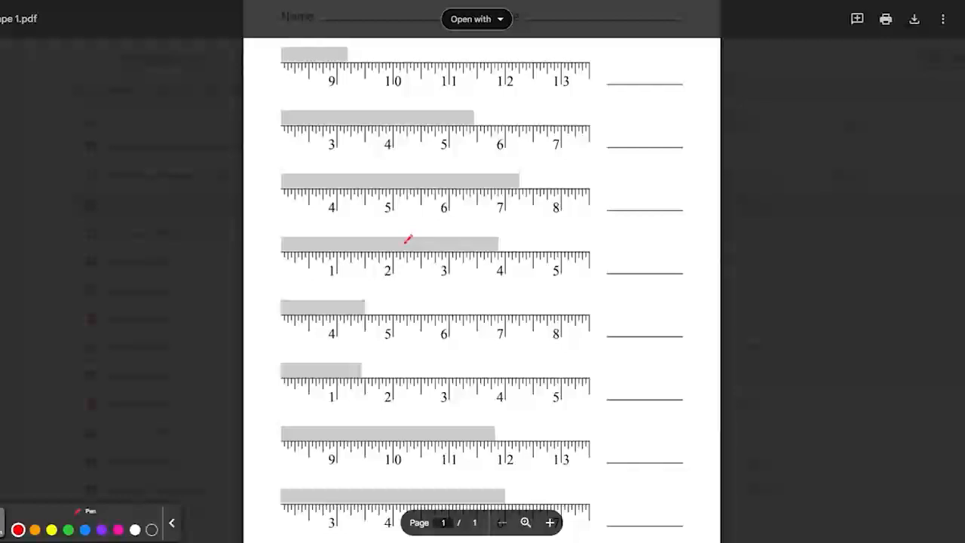
{"action": "mouse_move", "coordinate": [259, 118]}
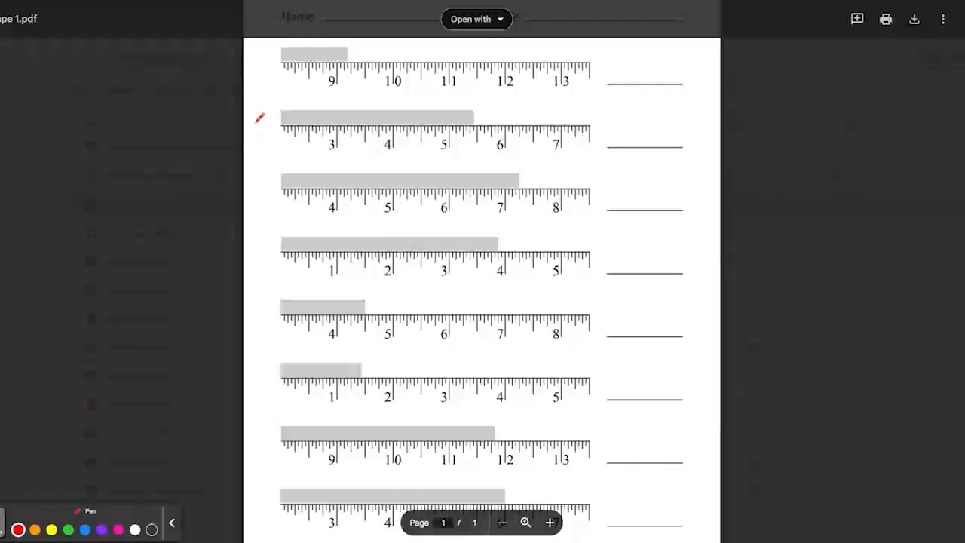